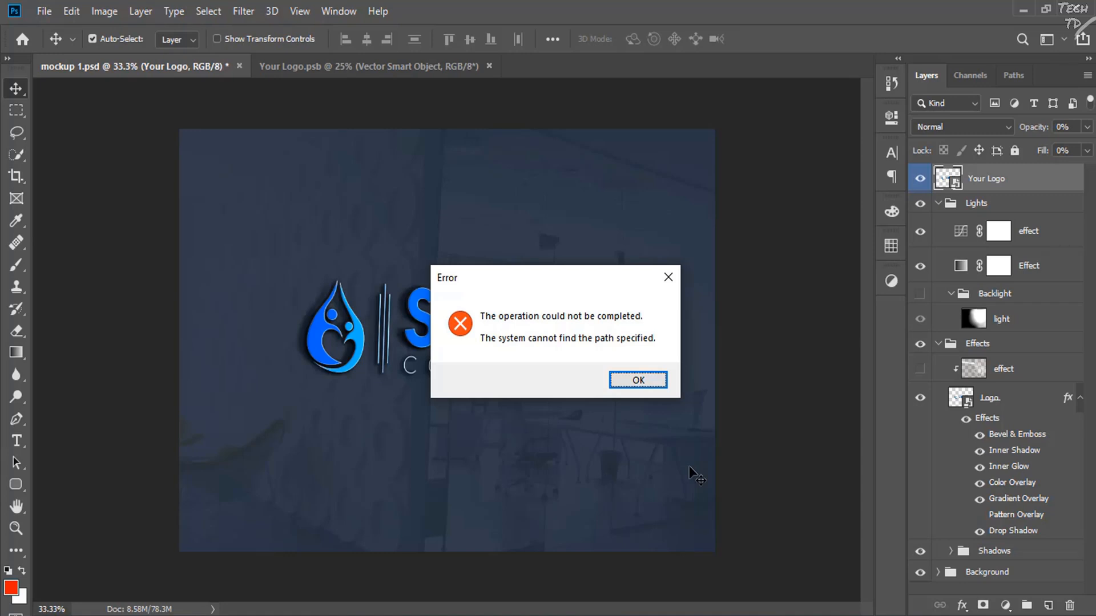
Retry File > Export > Save for Web (Legacy) and dismiss the path-not-found error.
left_click(637, 380)
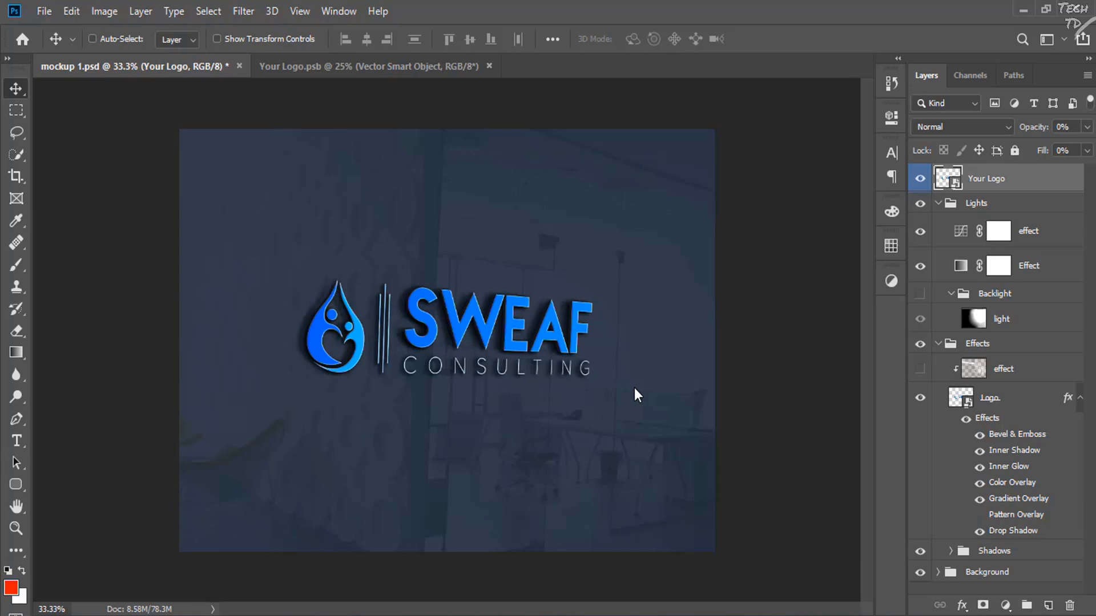
left_click(43, 12)
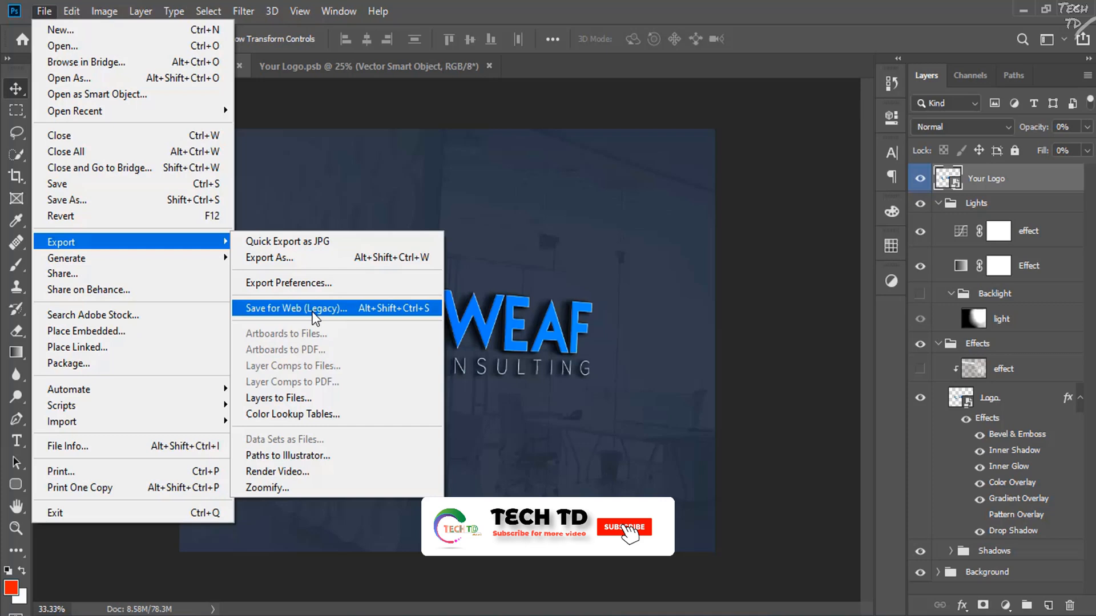
left_click(295, 308)
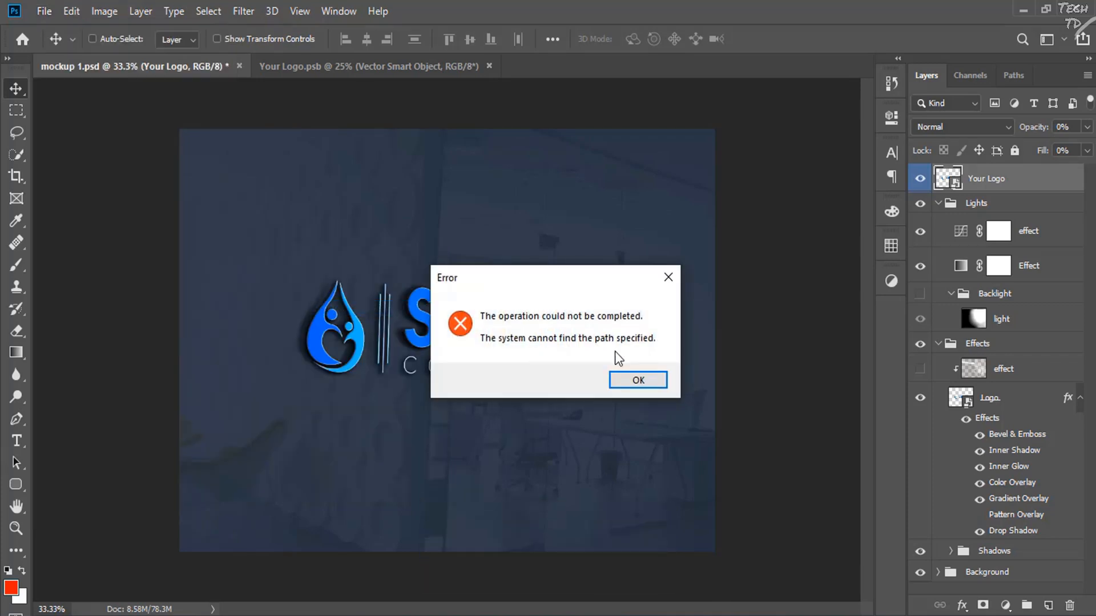
mouse_move(583, 358)
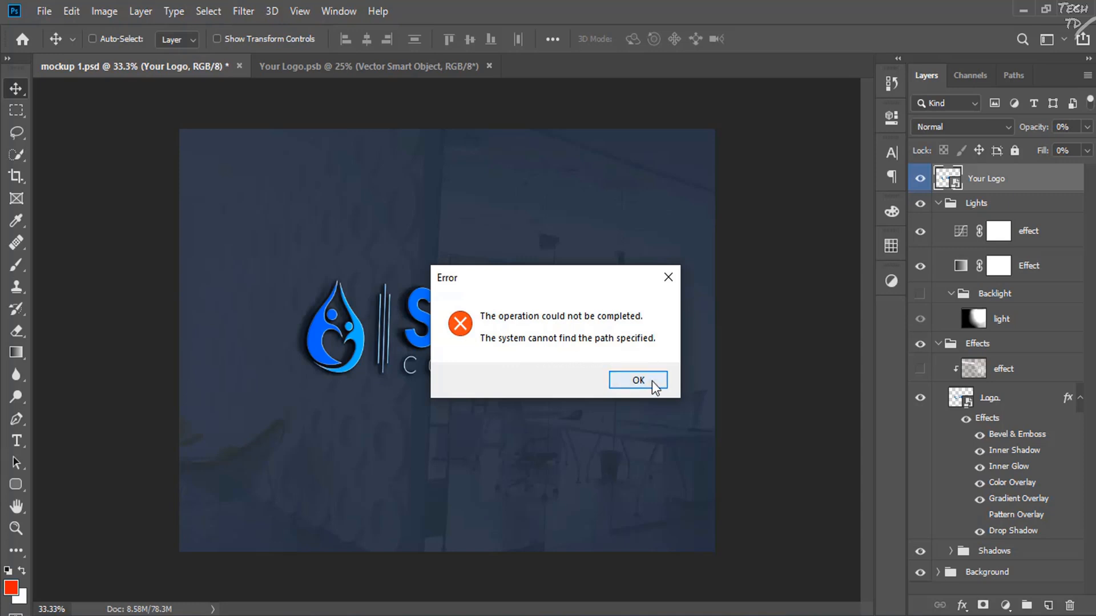
left_click(637, 380)
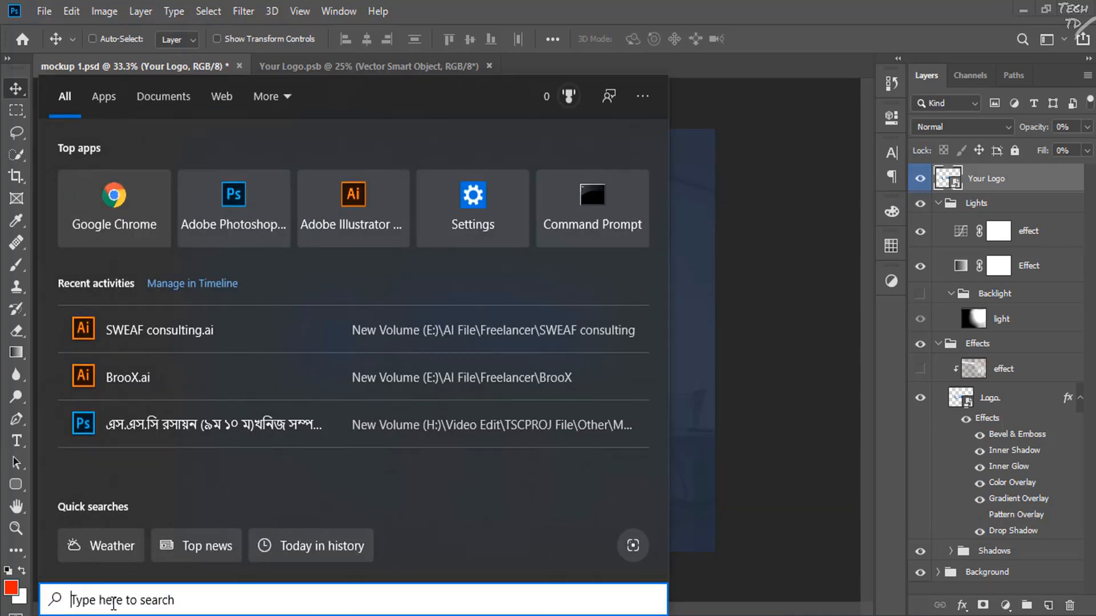
Open Registry Editor via 'reg' and expand HKEY_CURRENT_USER > Software > Adobe > Photoshop.
type("reg")
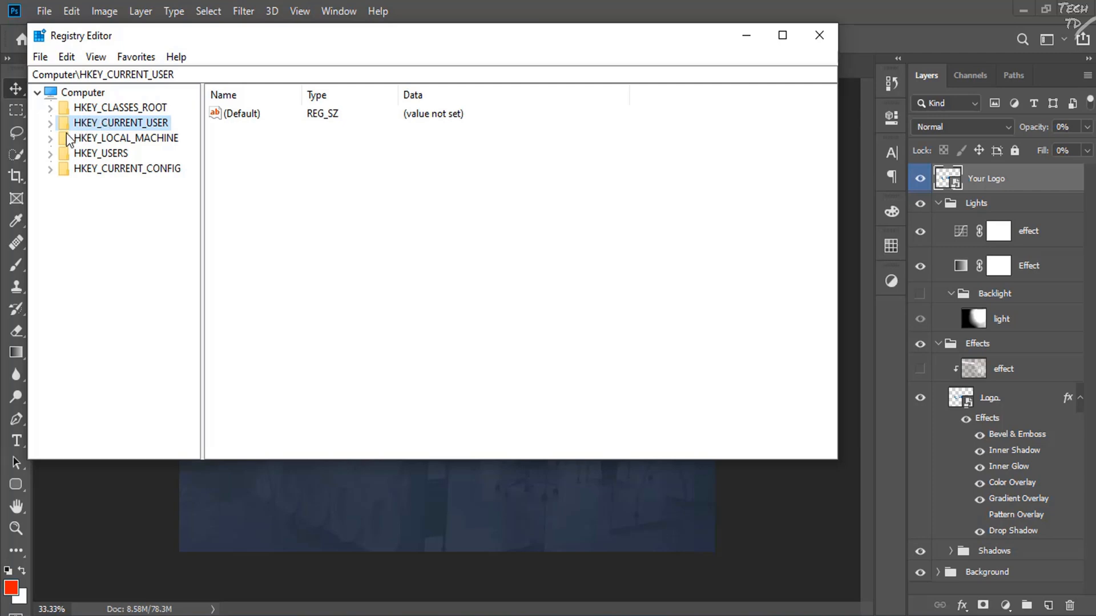
left_click(50, 123)
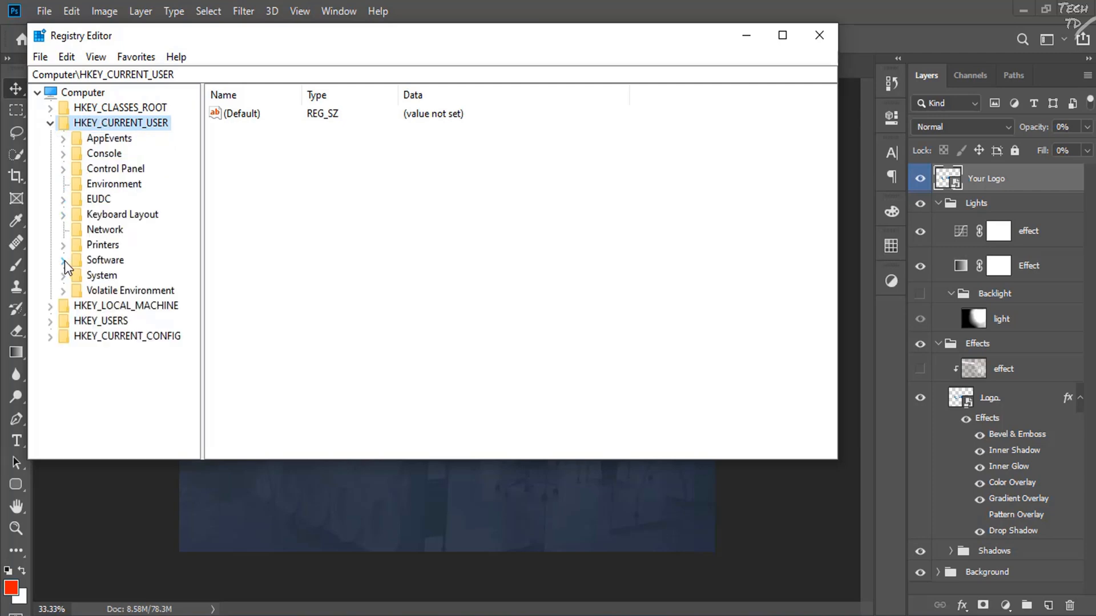
left_click(63, 261)
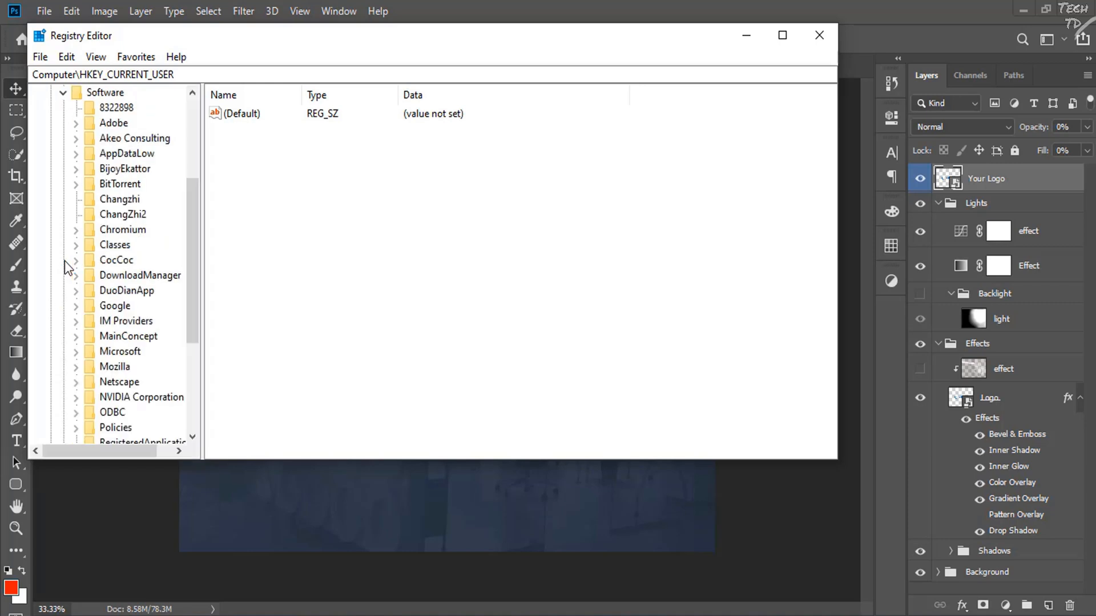
left_click(75, 123)
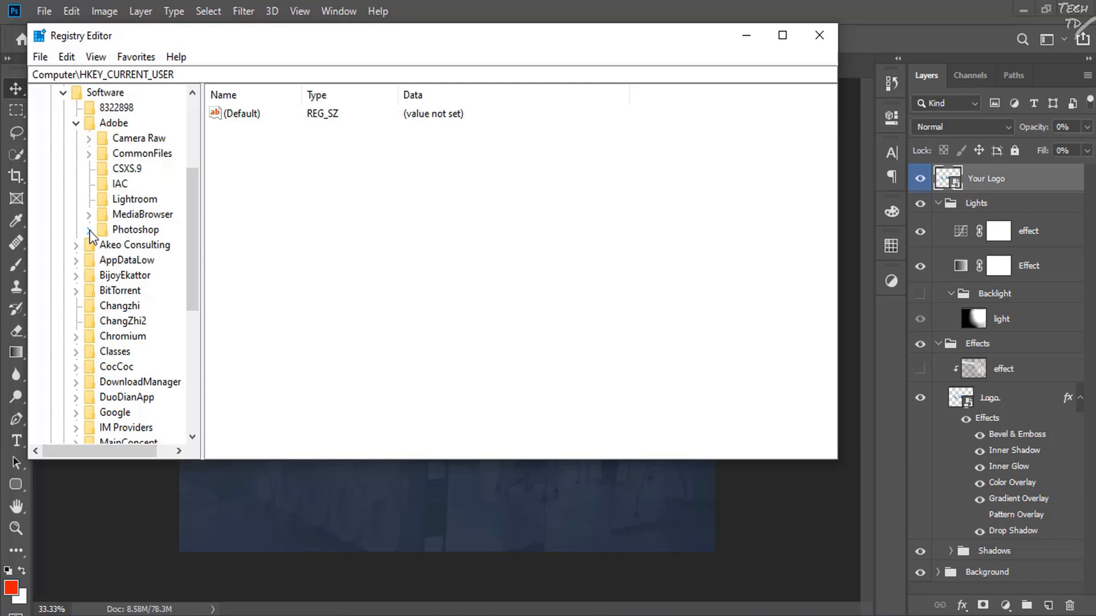
left_click(90, 229)
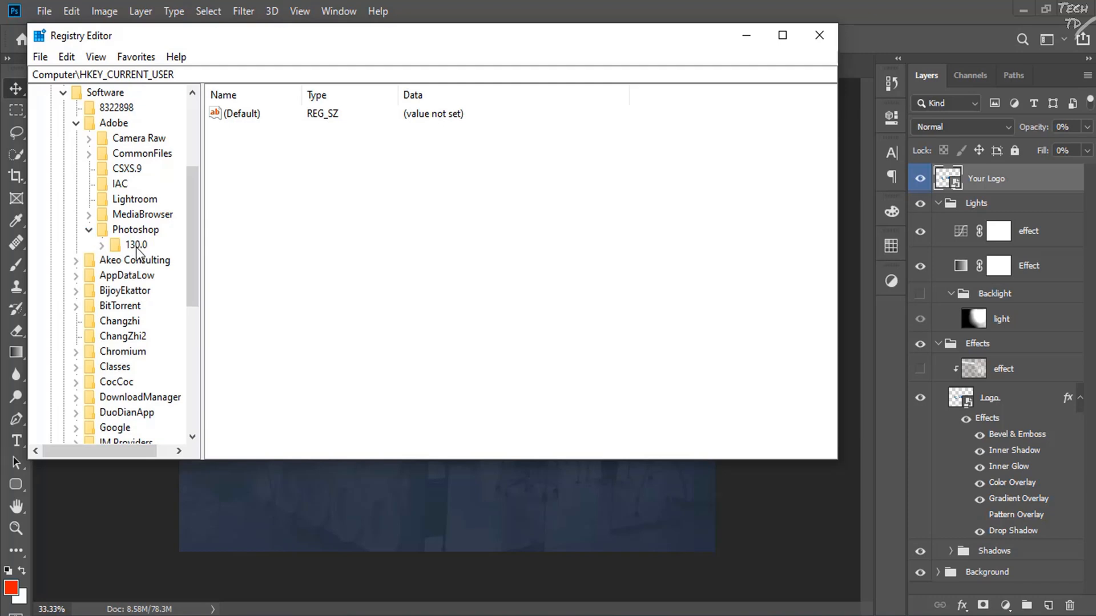
Under the 130.0 key, create a DWORD (32-bit) value named OverridePhysicalMemoryMB.
left_click(135, 244)
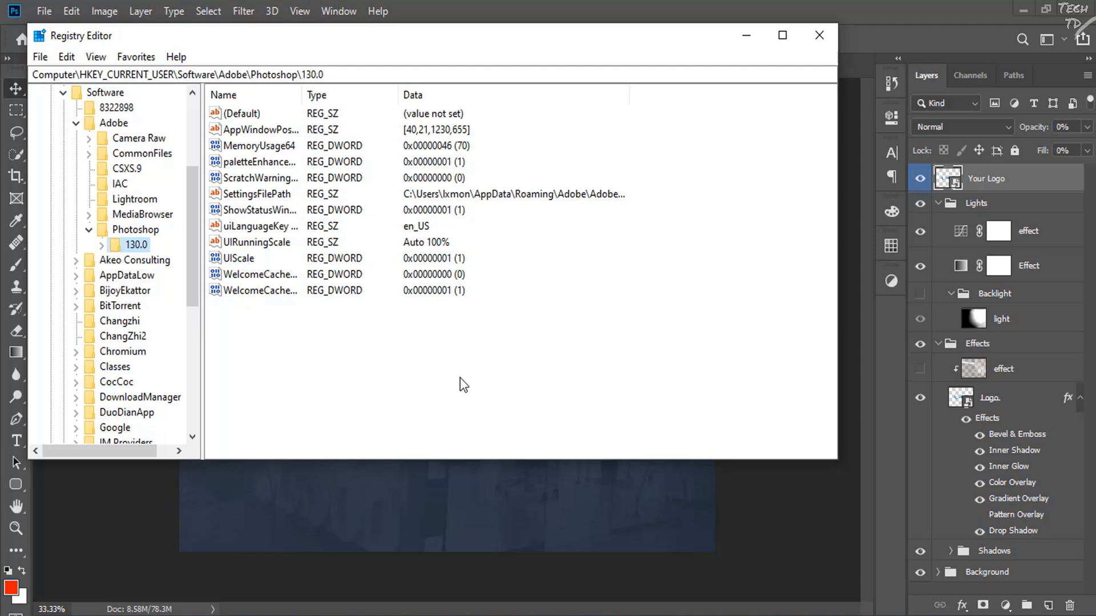
mouse_move(283, 352)
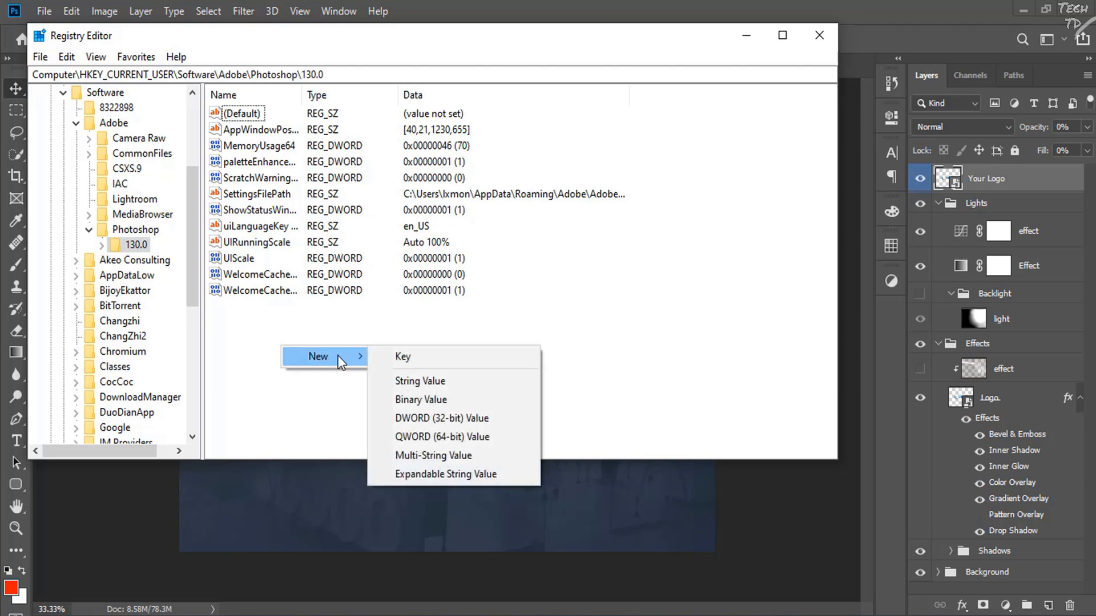
mouse_move(441, 418)
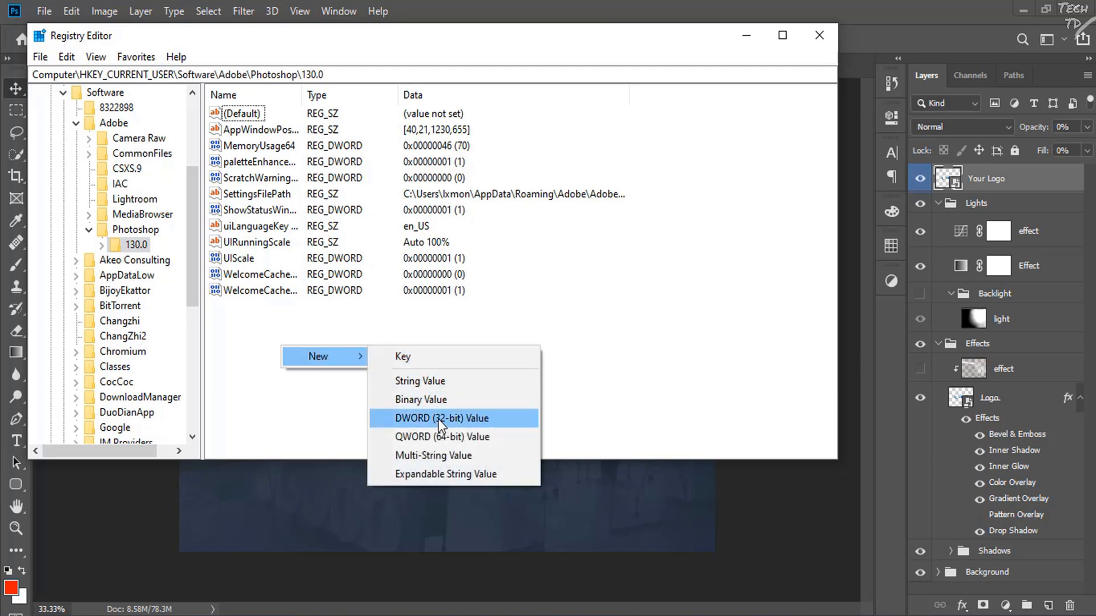
left_click(442, 418)
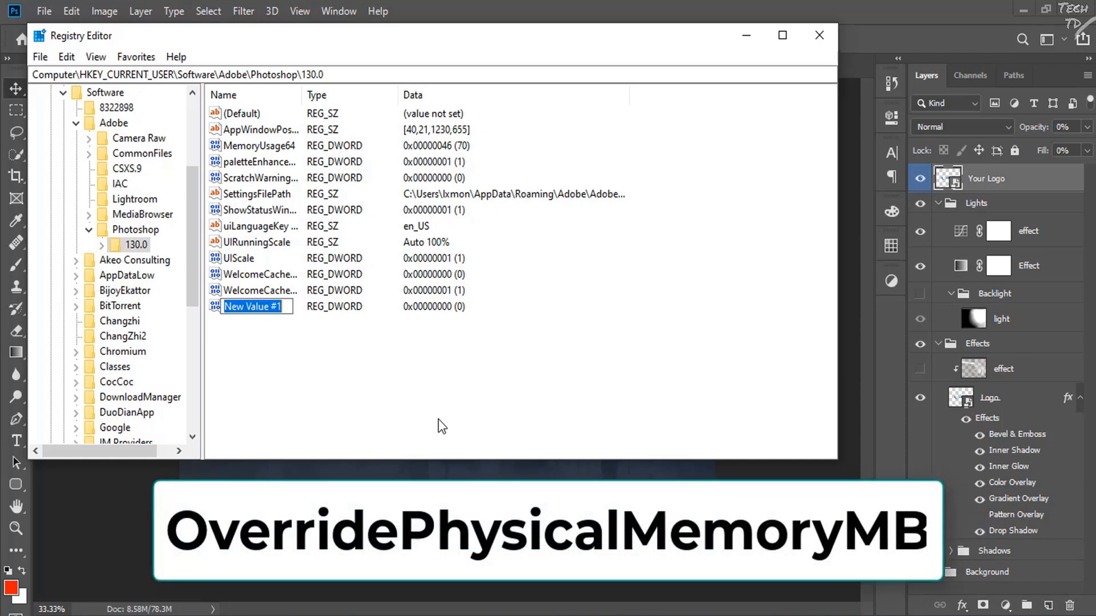
type("OverridePhysicalMemoryMB")
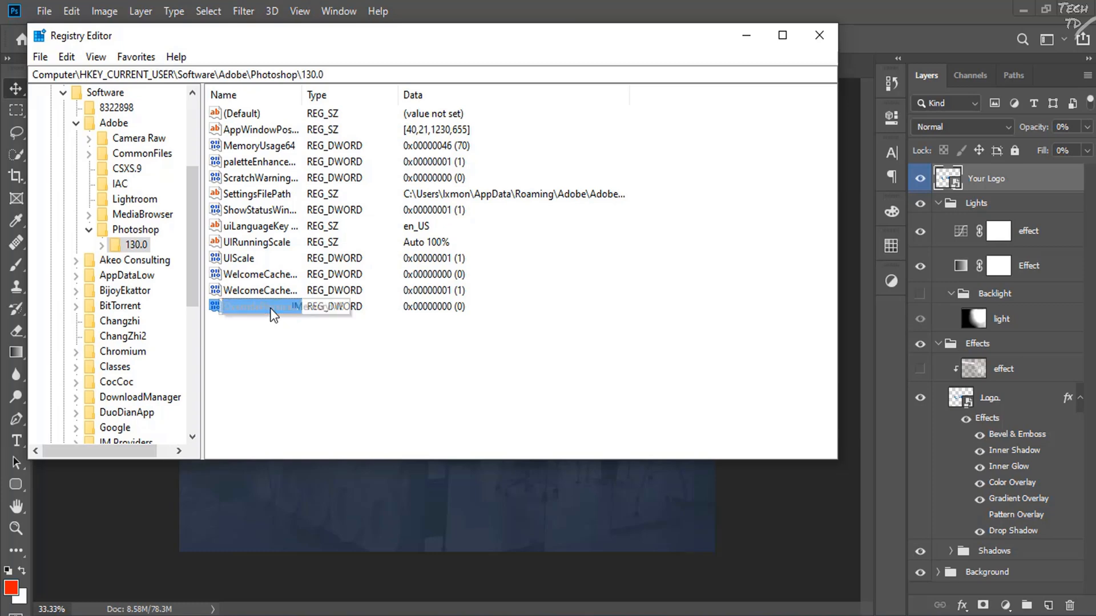
Set OverridePhysicalMemoryMB's data to 16000 in decimal.
right_click(273, 306)
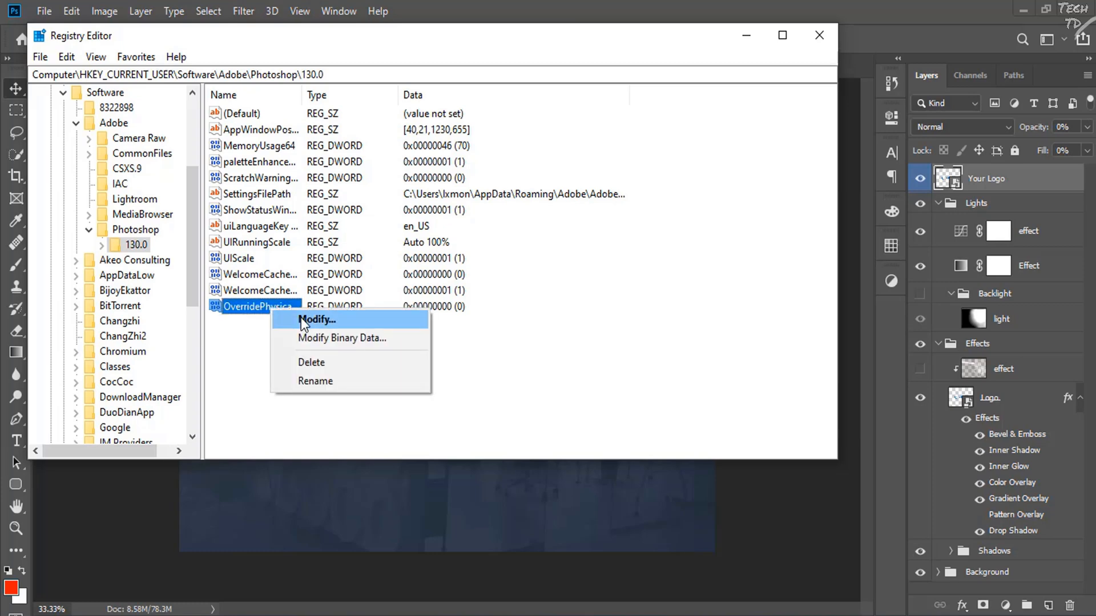
left_click(315, 320)
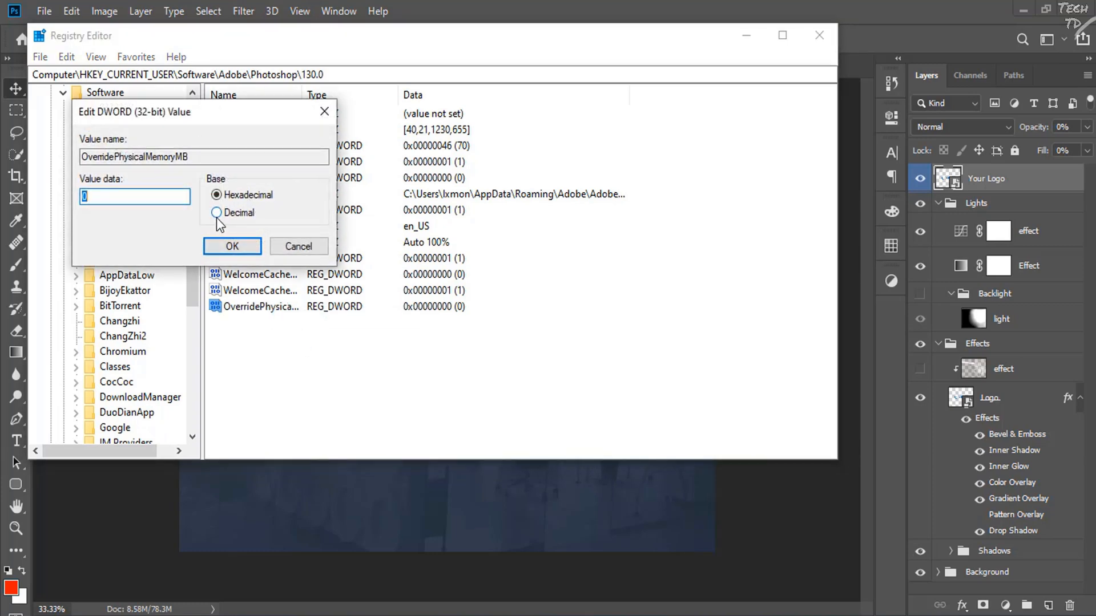
left_click(217, 213)
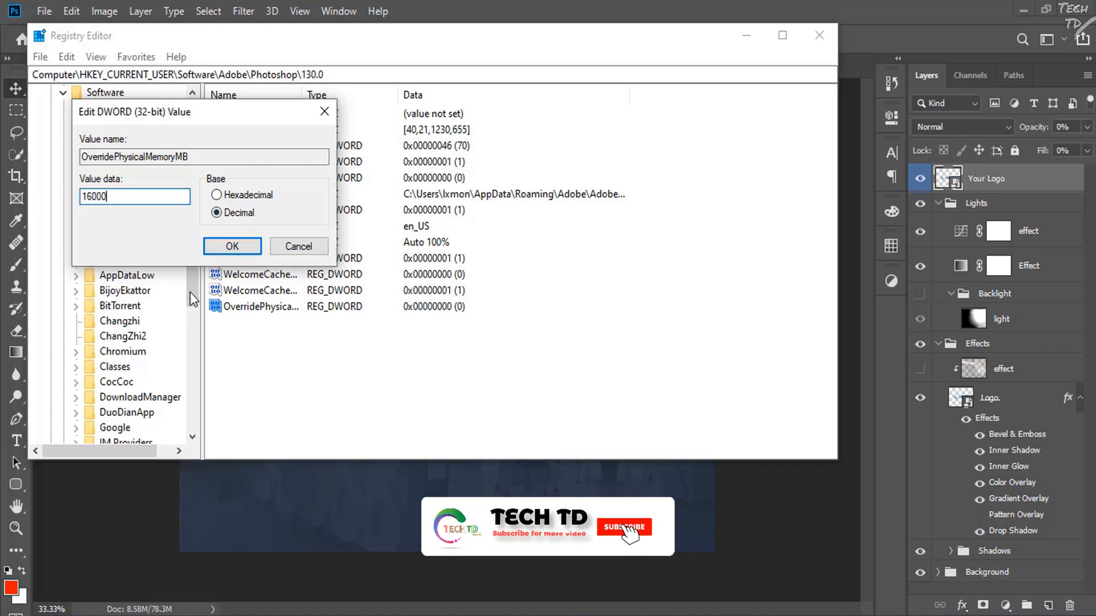
left_click(231, 246)
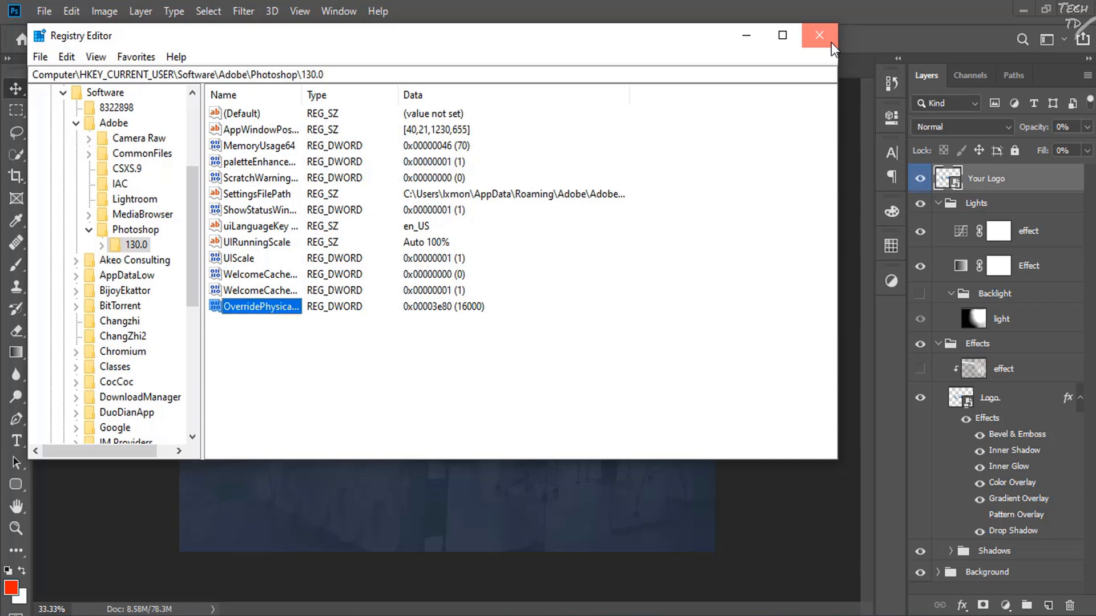
Close Registry Editor and dismiss the lingering Photoshop error message.
left_click(819, 35)
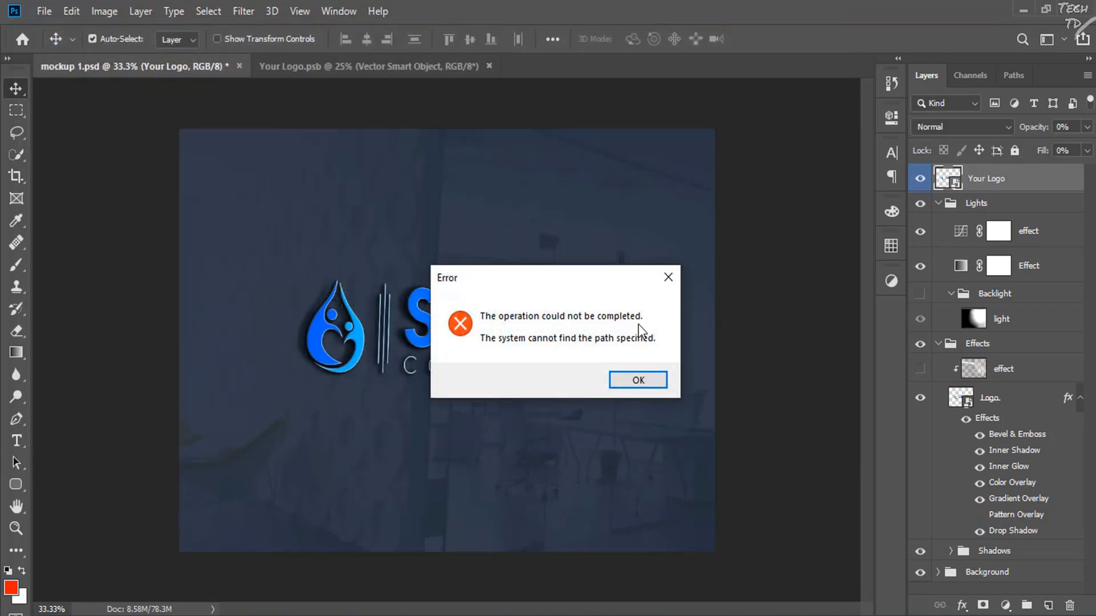
left_click(637, 379)
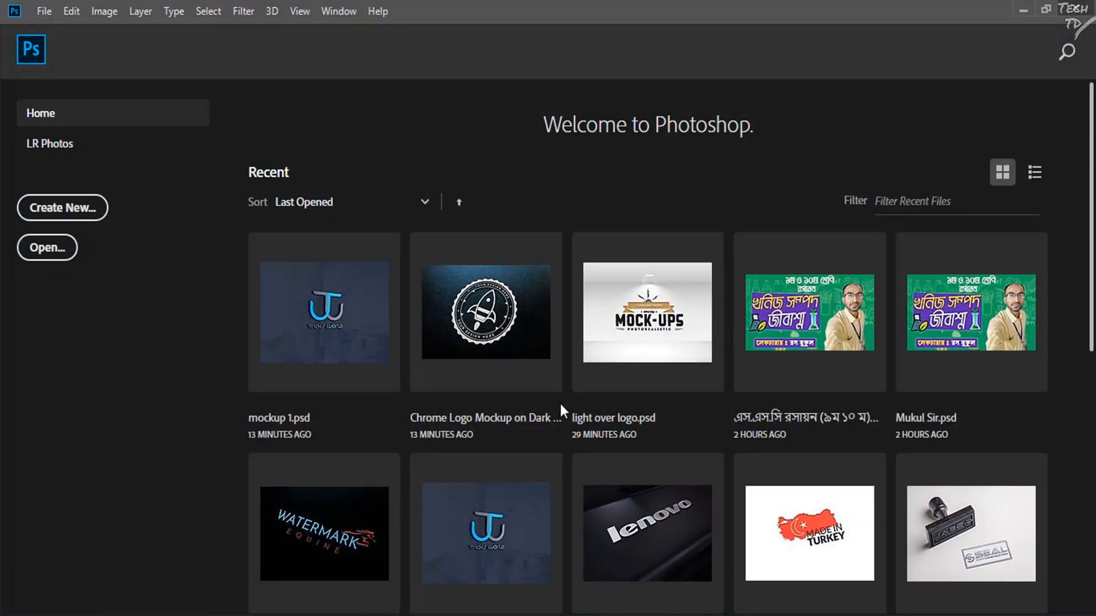
mouse_move(220, 576)
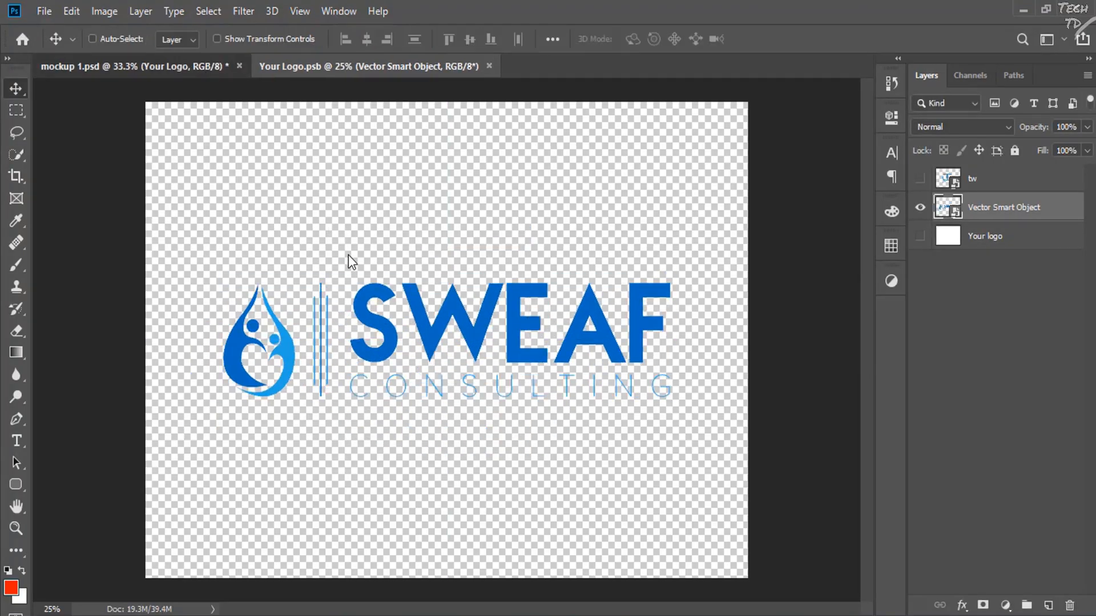
In mockup 1.psd, open Save for Web (Legacy) error-free, then close it.
left_click(105, 66)
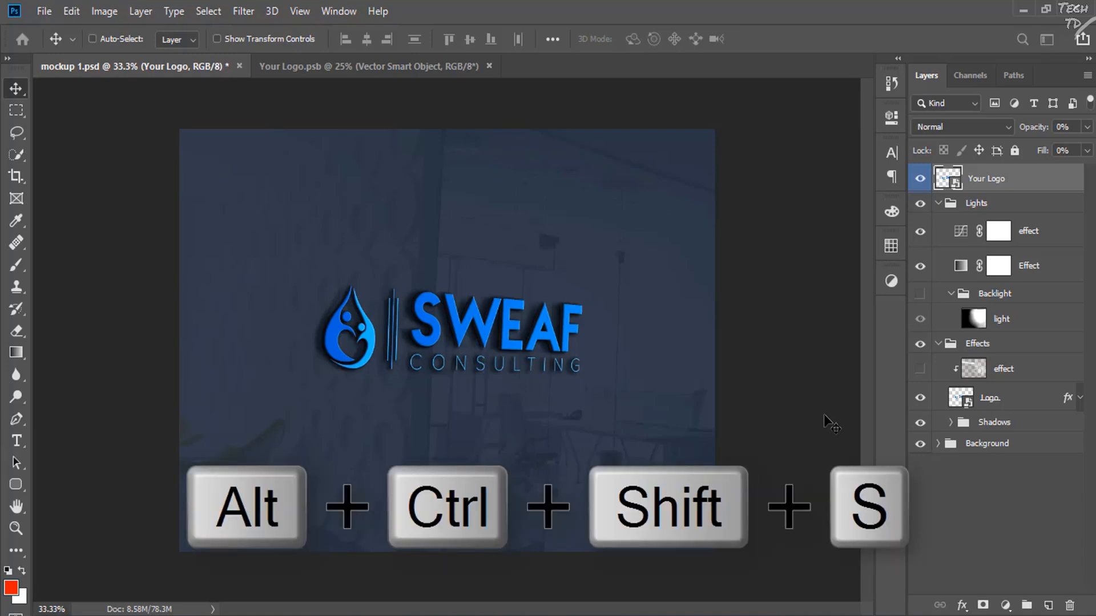
key("alt+ctrl+shift+s")
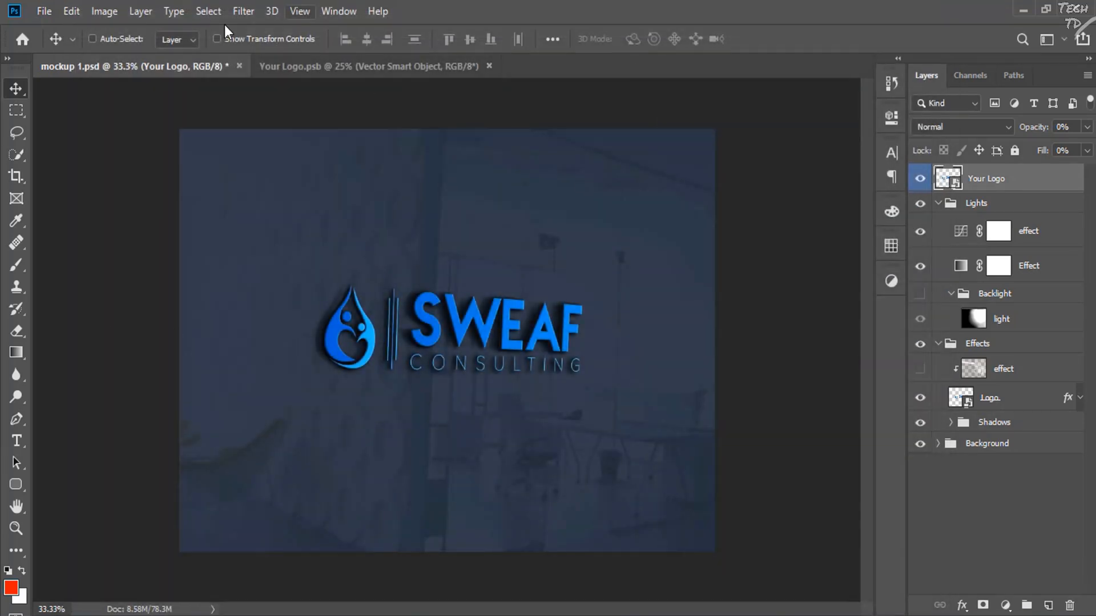
left_click(44, 12)
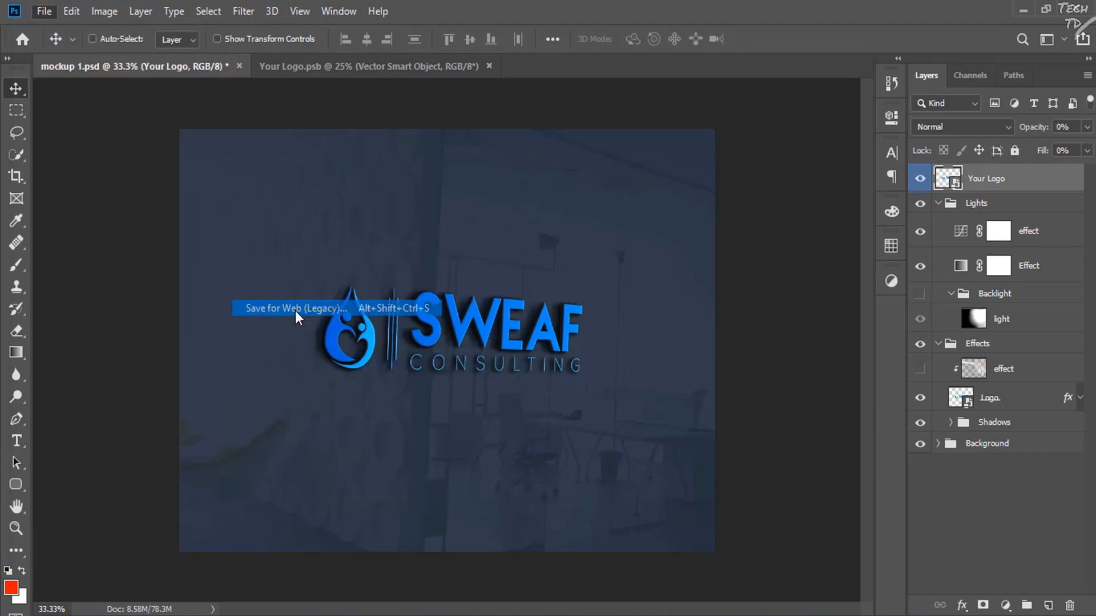
left_click(294, 308)
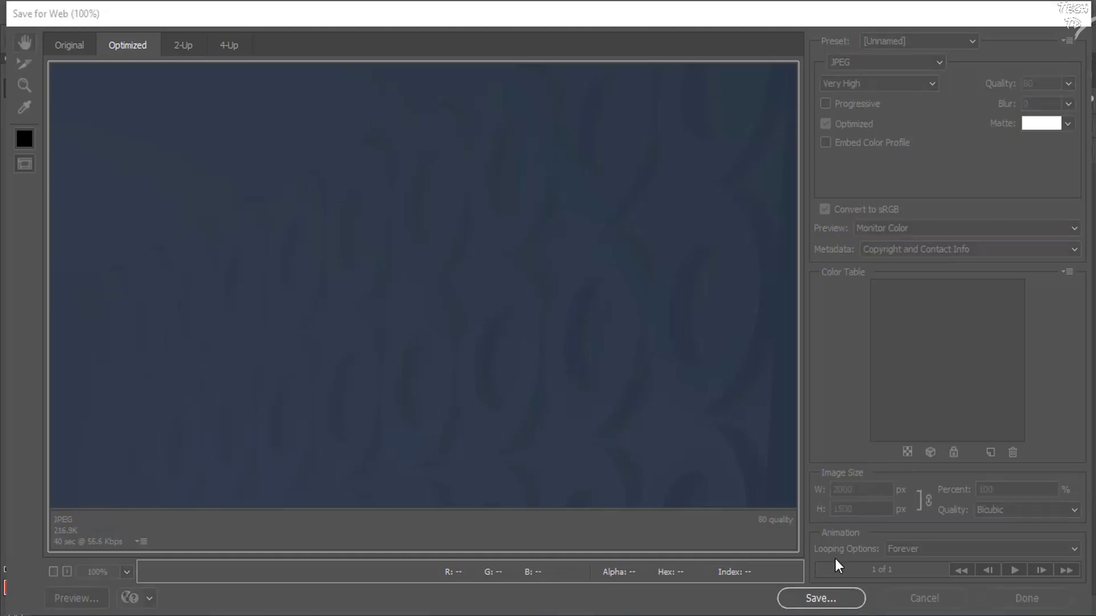
left_click(821, 598)
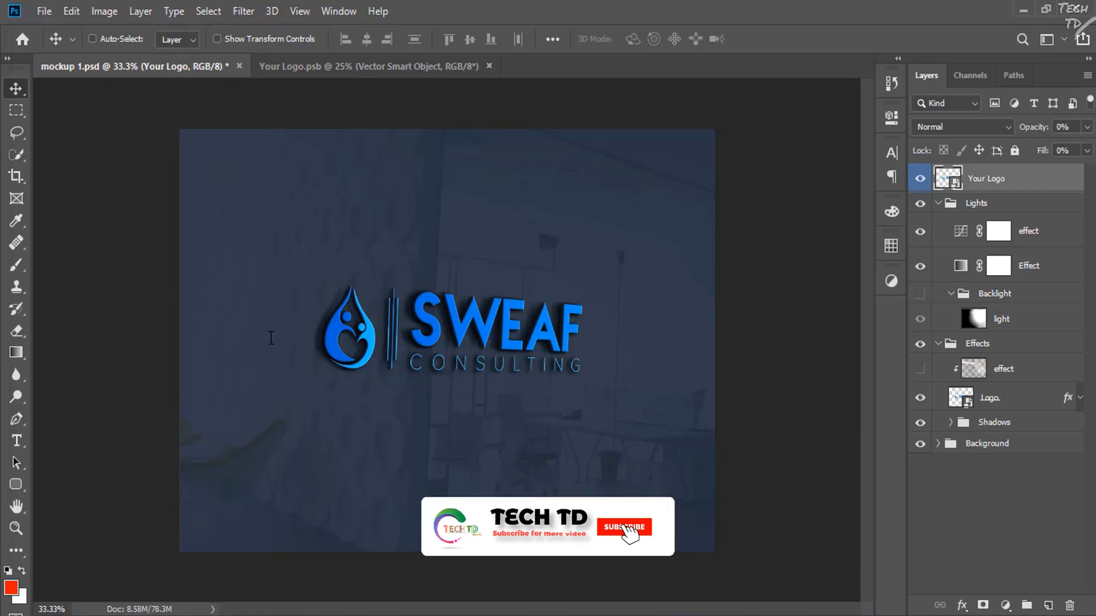
left_click(622, 526)
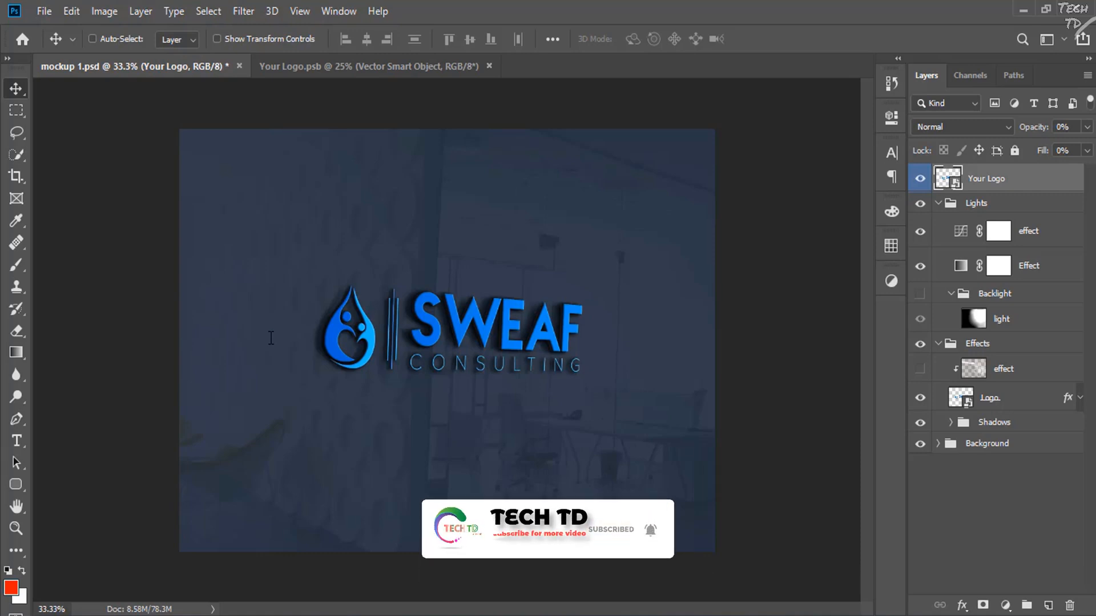